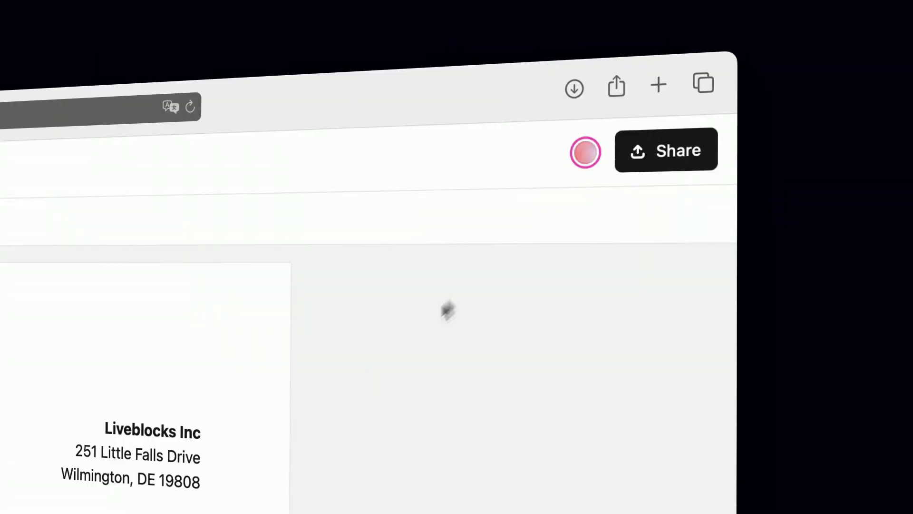
Review the document's Share settings: a read-only collaborator and an enabled public link.
left_click(666, 150)
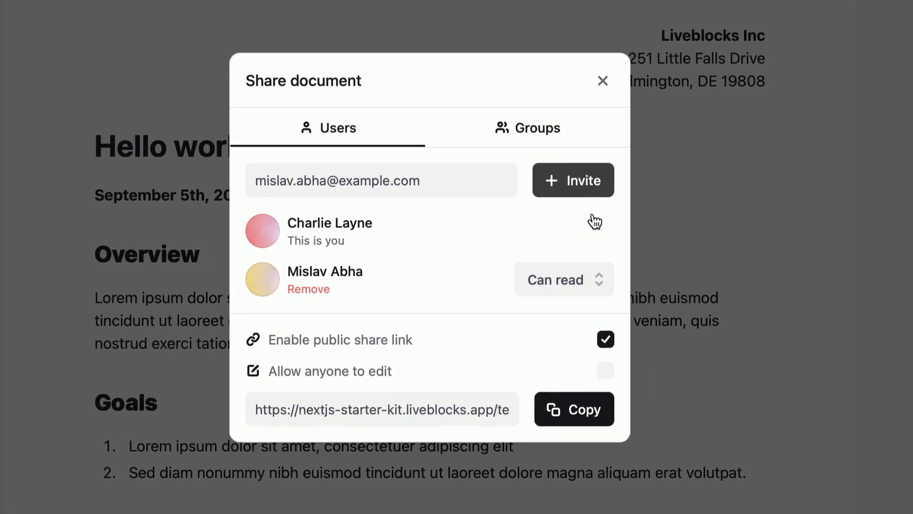
left_click(603, 80)
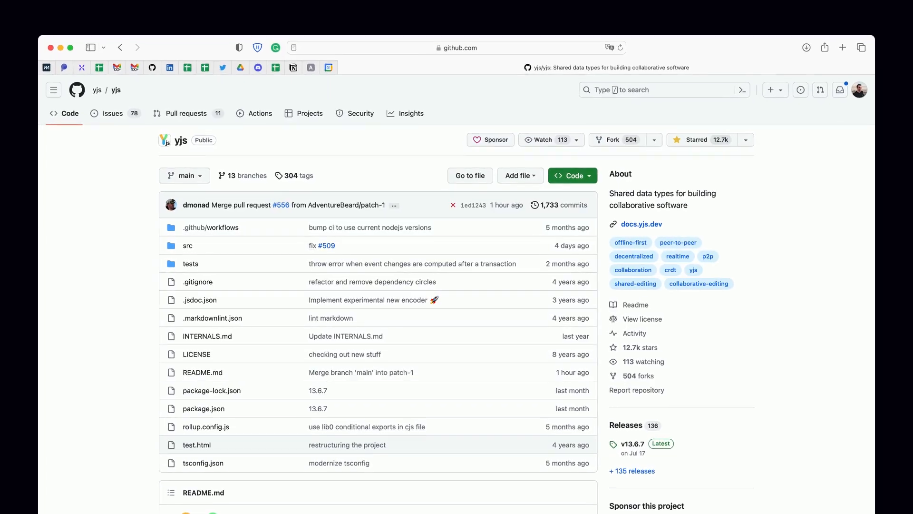
Scroll through the yjs repository's Code tab to see its file list and description.
scroll("down", 3)
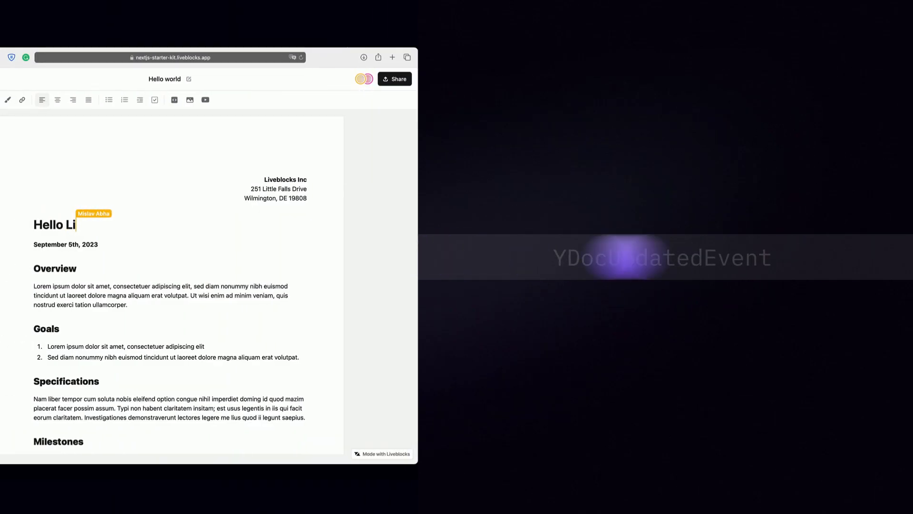
Finish typing so the heading reads 'Hello Liveblocks' instead of 'Hello world'.
type("veblocks")
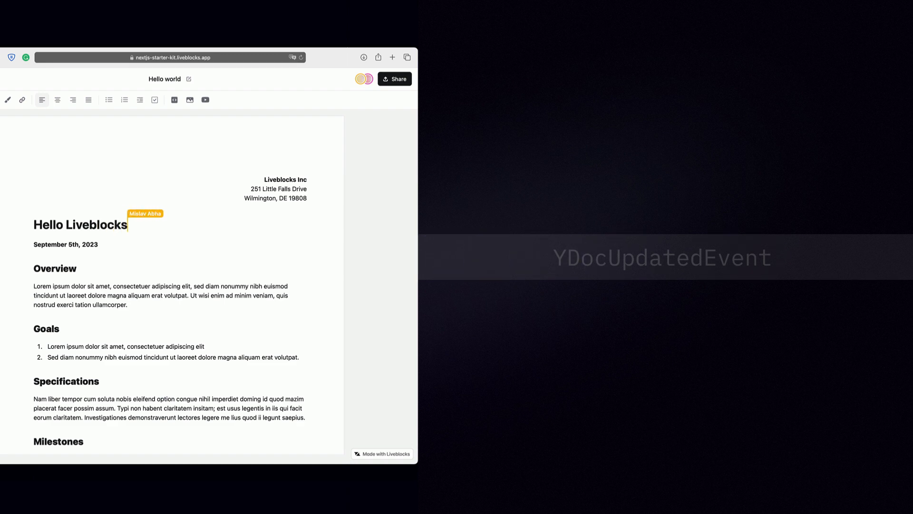